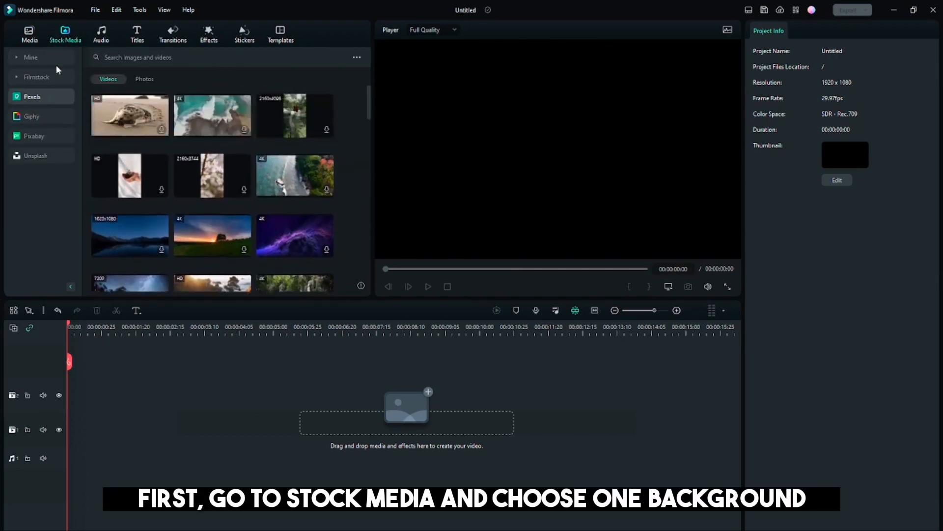
Step: Drag the yellow Sample Color Solid 07 from Filmstock Solid Color onto the timeline start
left_click(37, 76)
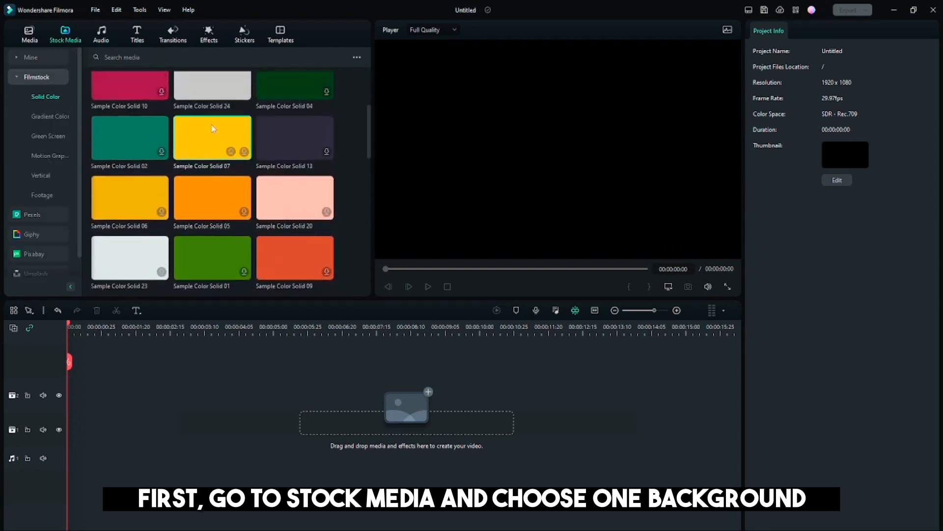
left_click_drag(212, 137, 89, 390)
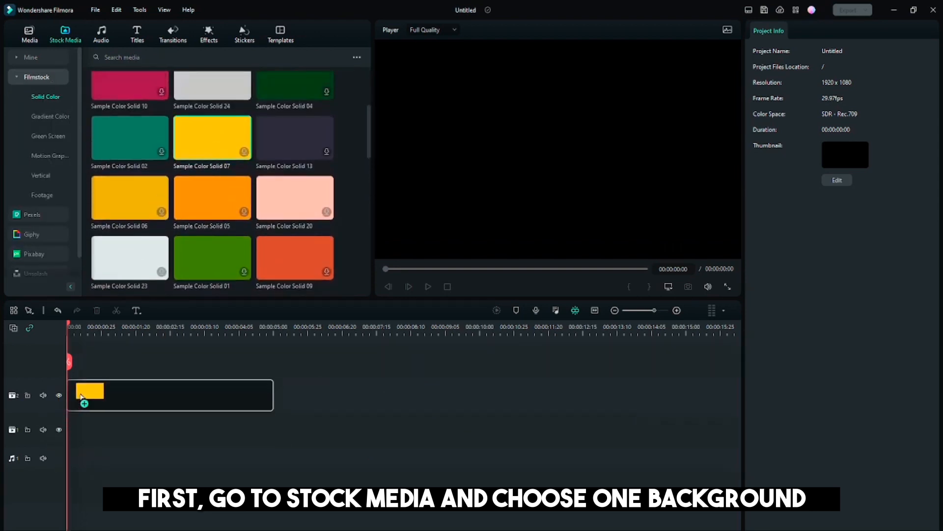
left_click_drag(212, 137, 170, 423)
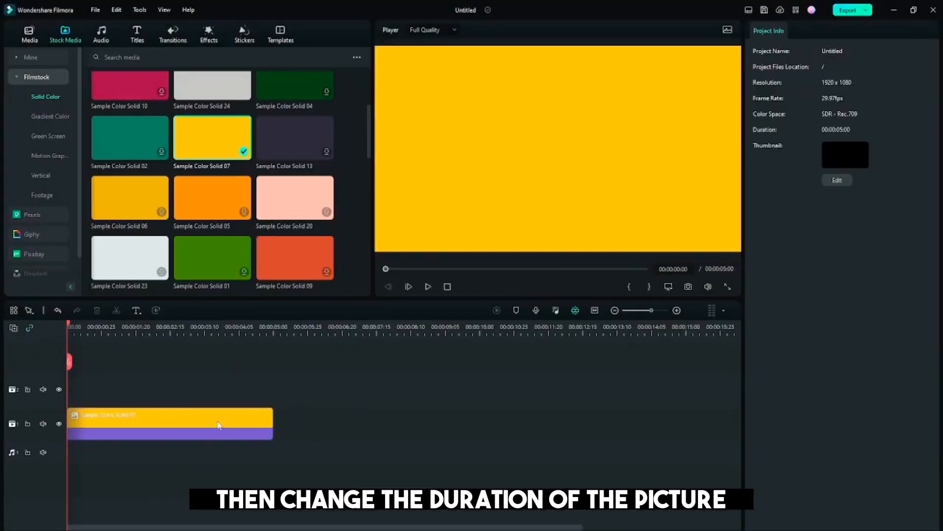
Step: Stretch the yellow solid clip's right edge until it lasts about 00:00:13:15
left_click_drag(272, 412, 584, 412)
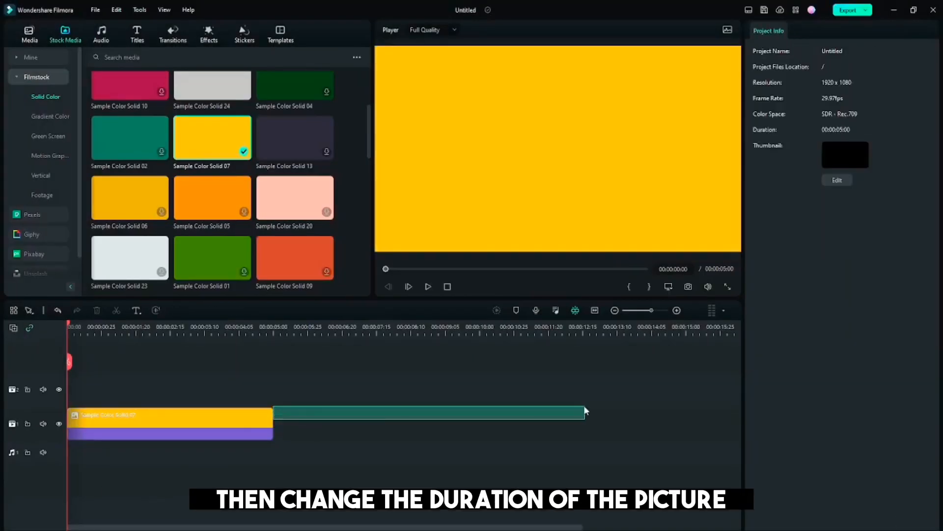
left_click_drag(582, 421, 469, 422)
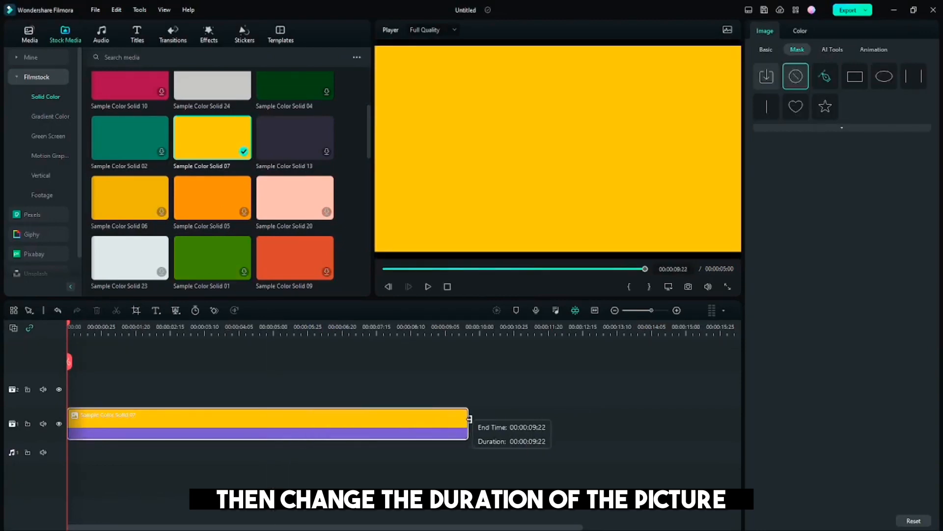
left_click_drag(467, 423, 624, 424)
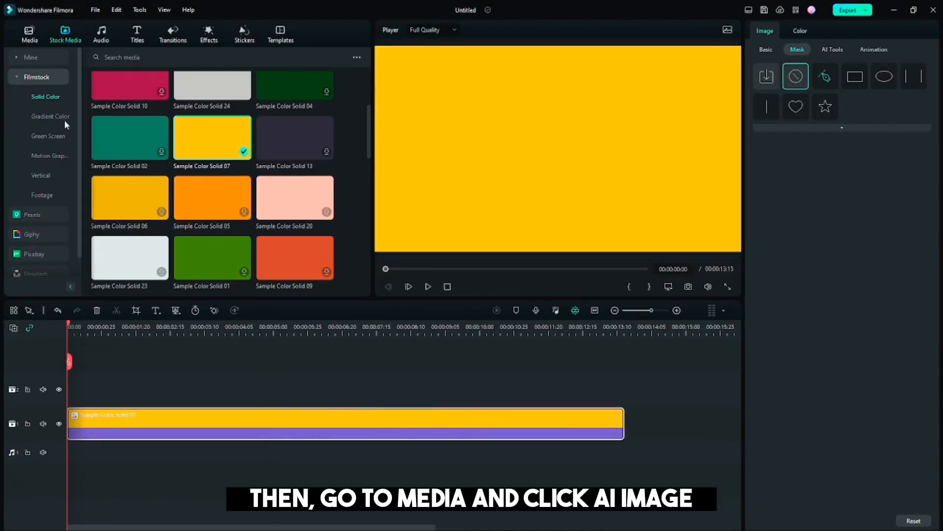
Step: Open the AI Image generator from Project Media with 1024x1024 resolution selected
left_click(29, 34)
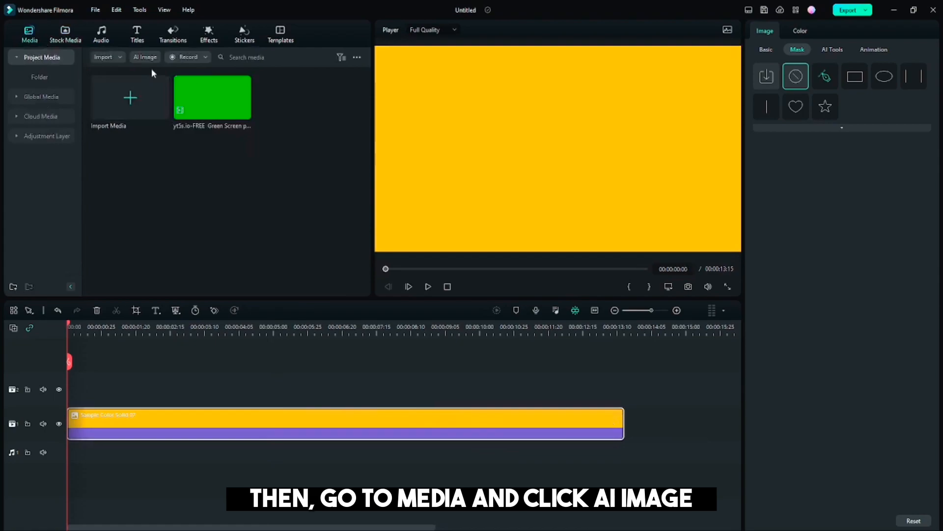
left_click(145, 57)
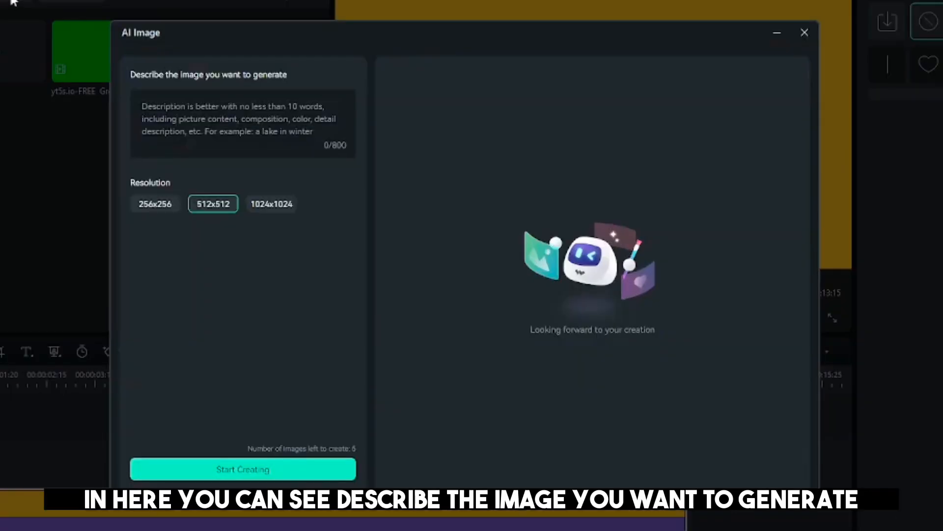
double_click(171, 75)
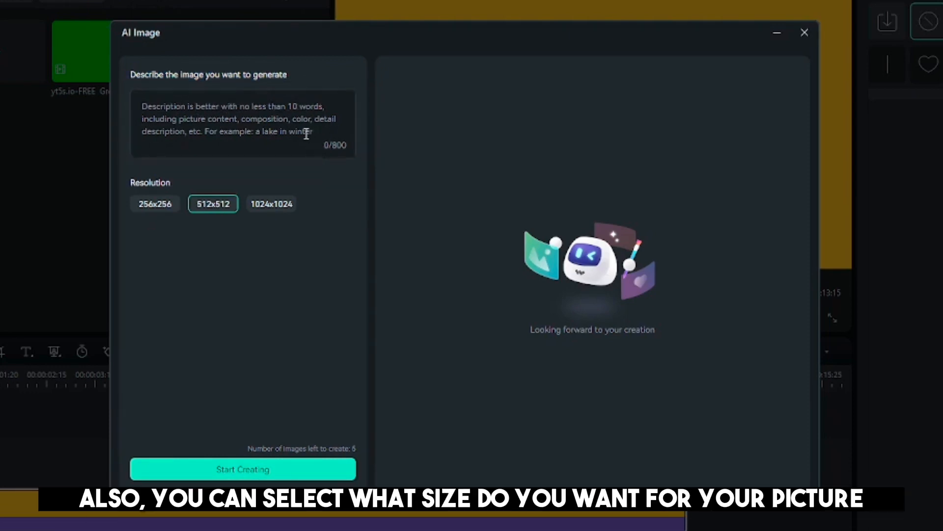
left_click(154, 204)
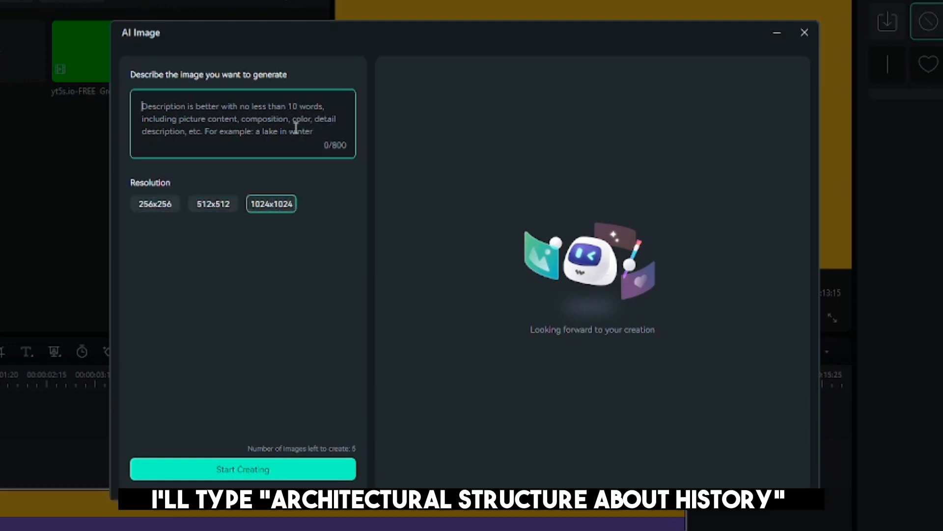
Step: Enter the prompt 'Architectural structure about history' in the AI Image description box
type("A")
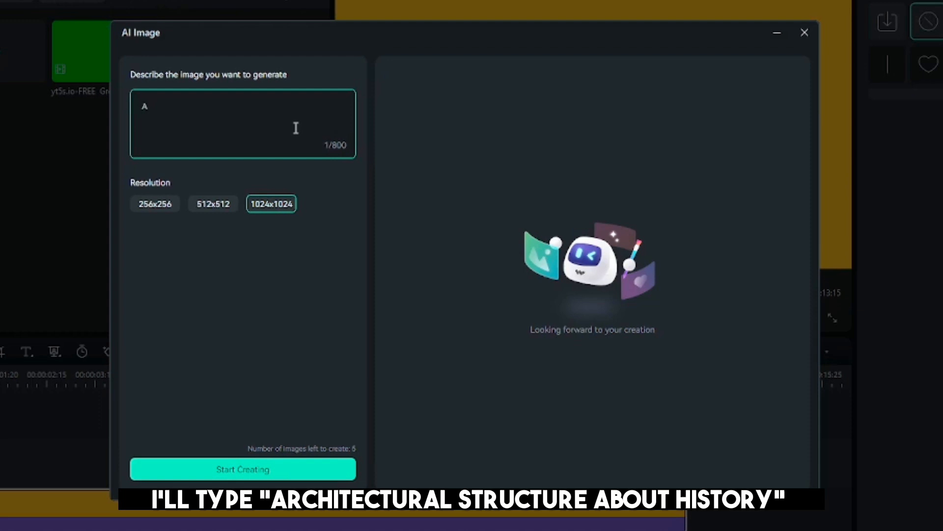
type("rchitect")
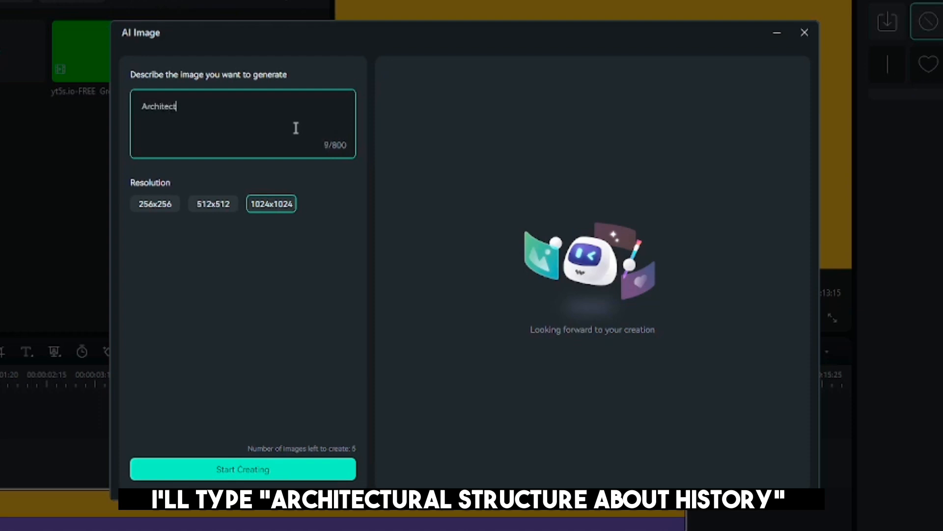
type("ural str")
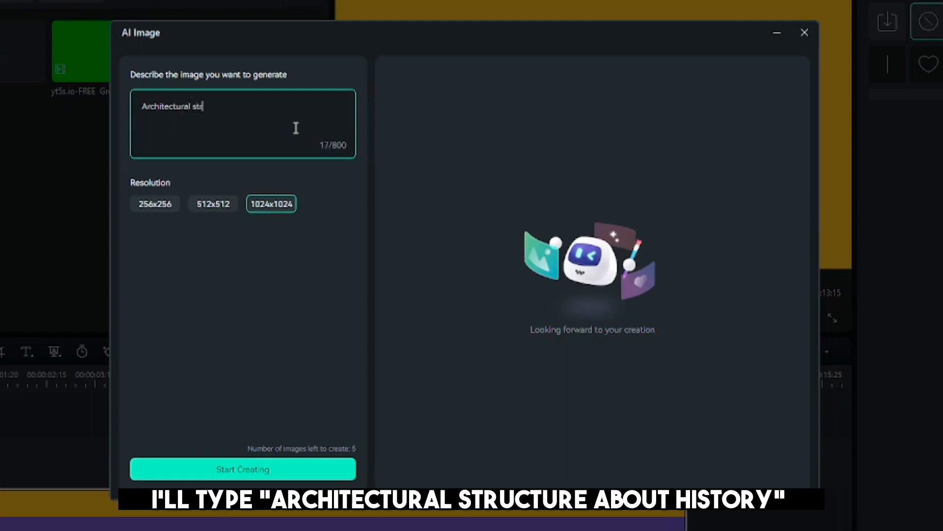
type("ucture")
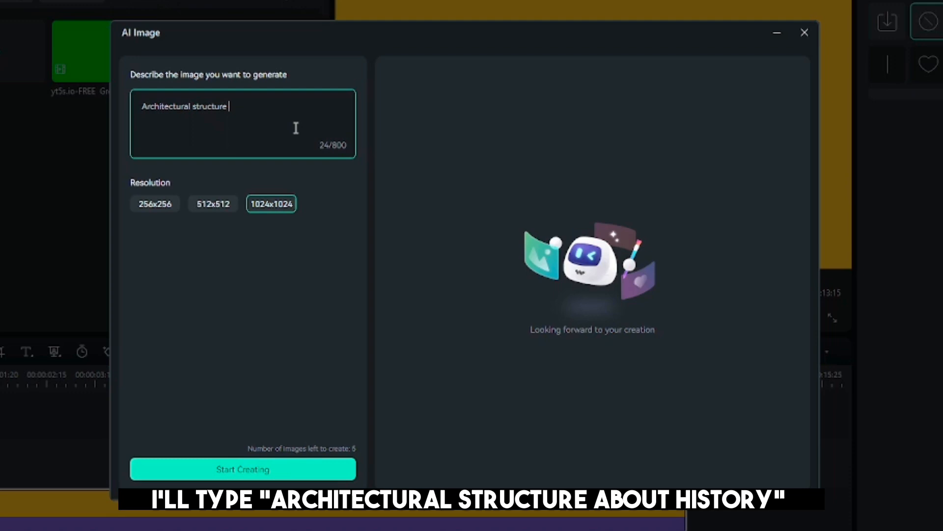
type("about")
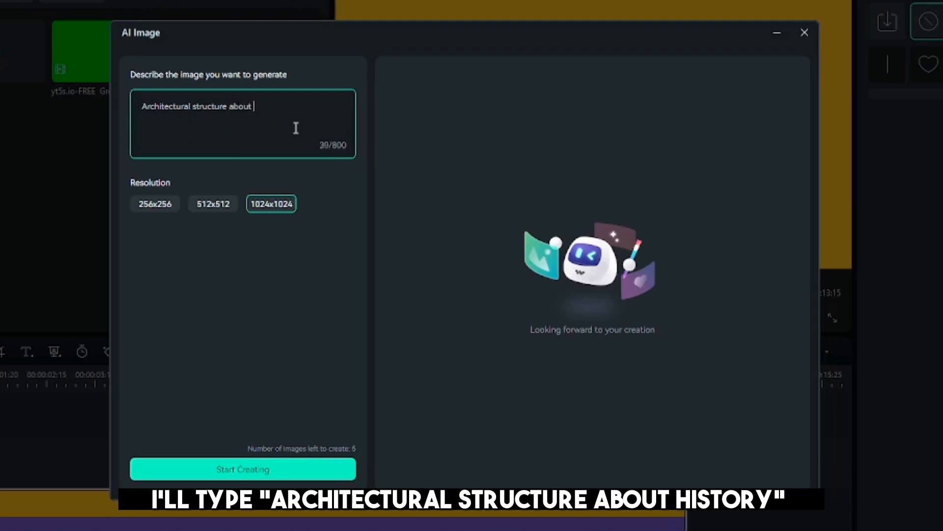
type("hiso")
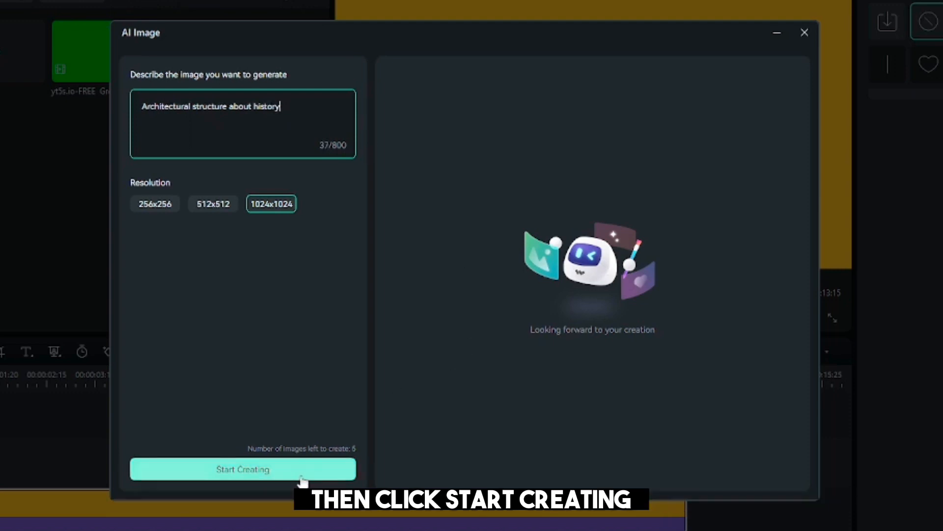
Step: Generate the historic stone monument image and download it into Project Media
left_click(242, 469)
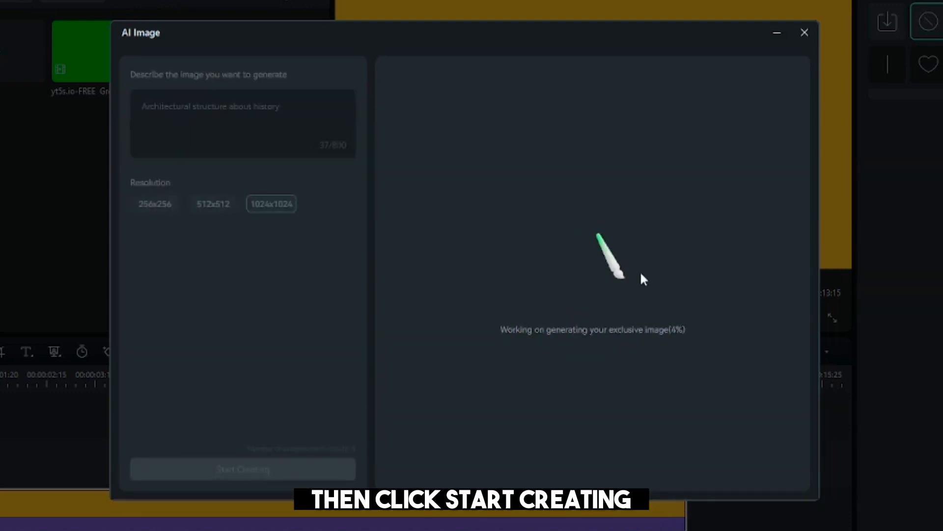
mouse_move(698, 207)
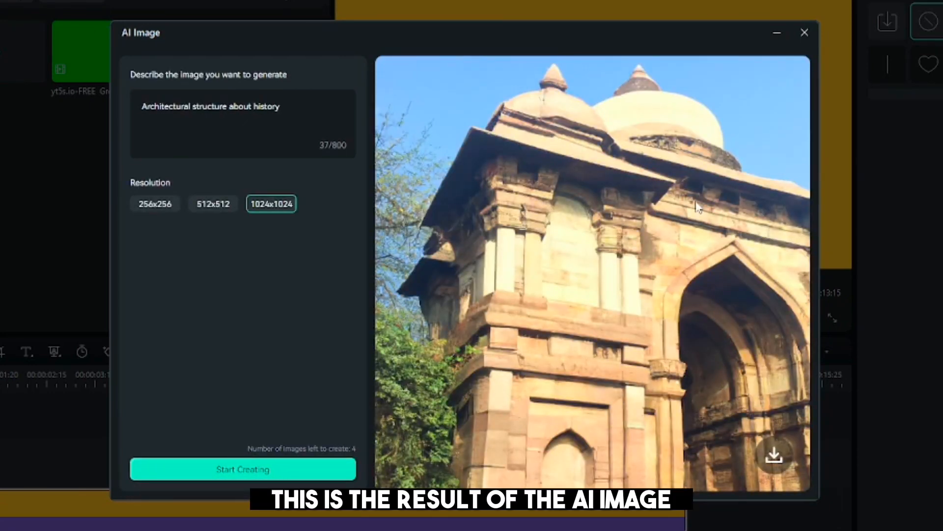
mouse_move(596, 84)
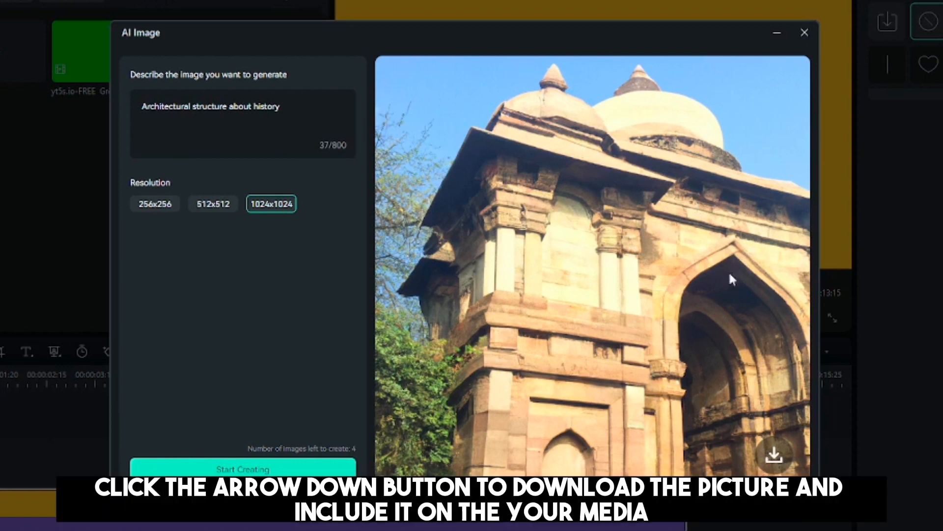
left_click(774, 453)
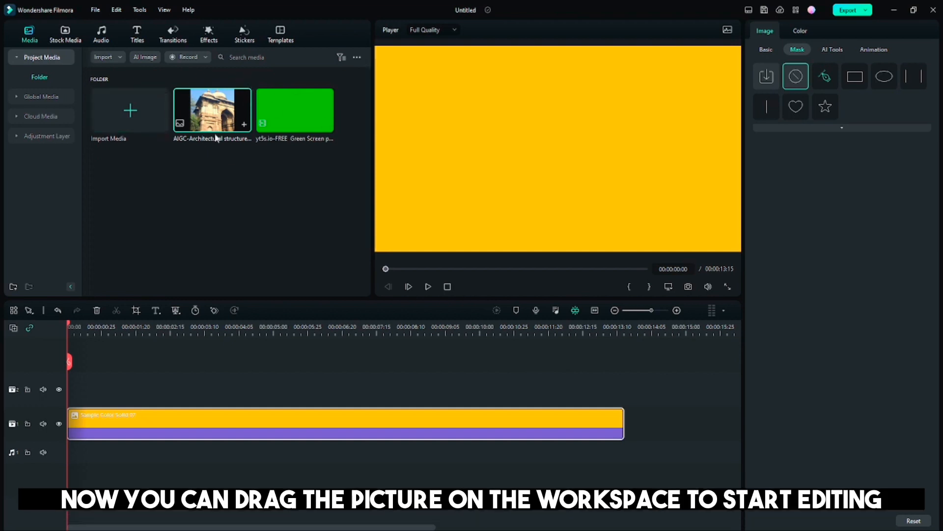
Step: Place the AIGC building image on track 2 above the yellow background
left_click_drag(211, 110, 169, 389)
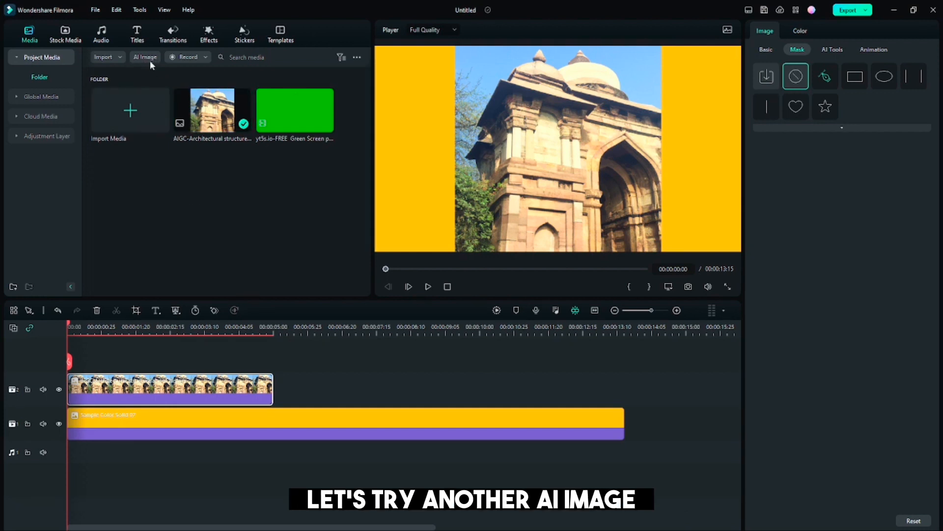
Step: Generate a 512x512 magazine structure image, download it, and select the building clip
left_click(145, 57)
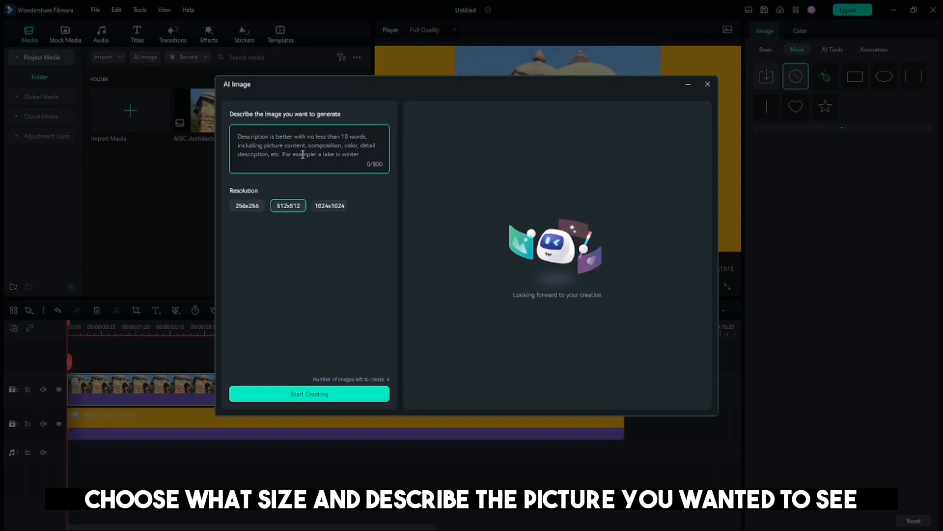
type("A m")
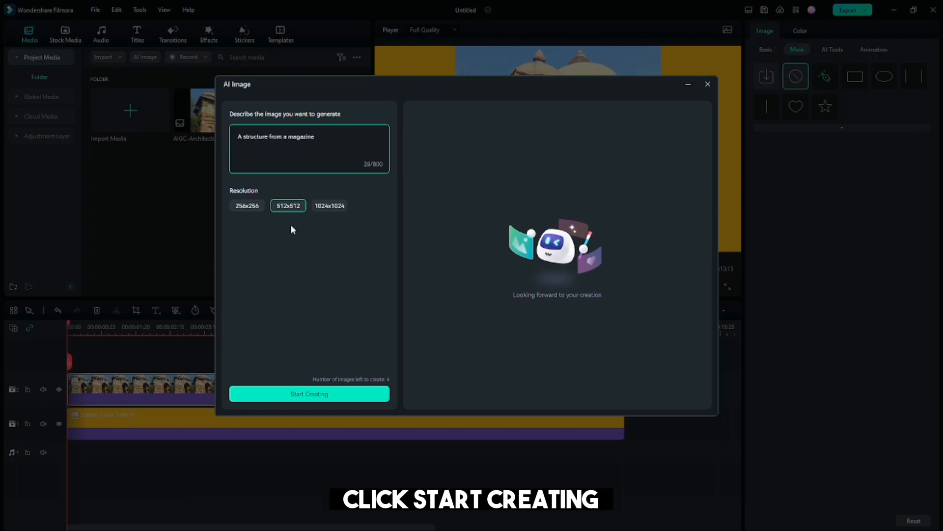
left_click(309, 394)
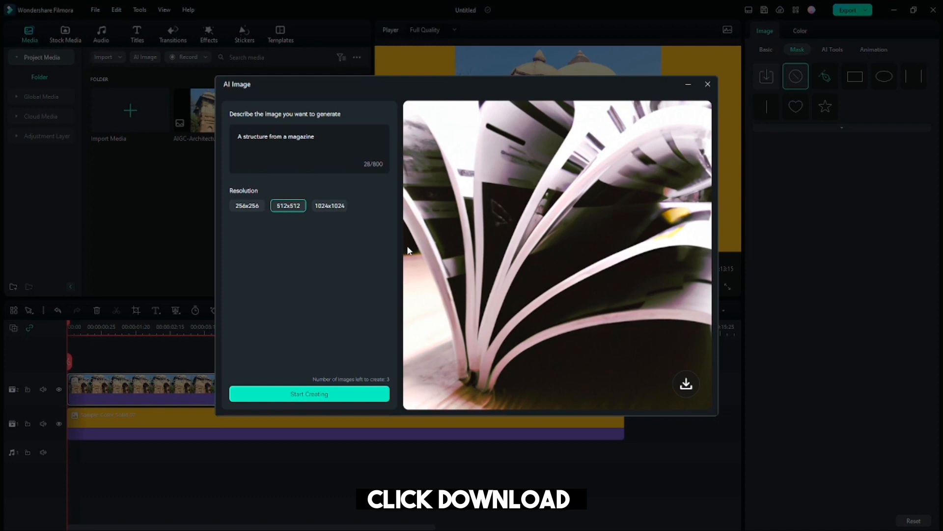
mouse_move(593, 237)
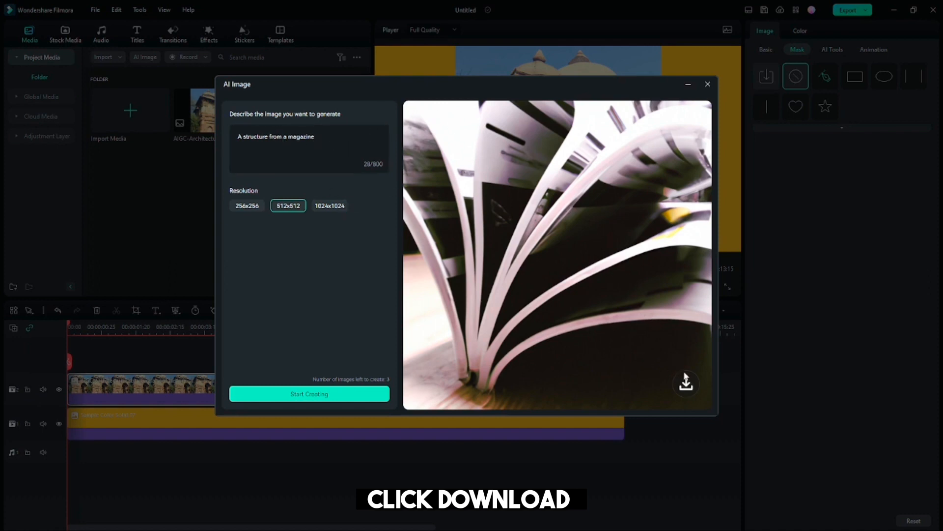
left_click(685, 383)
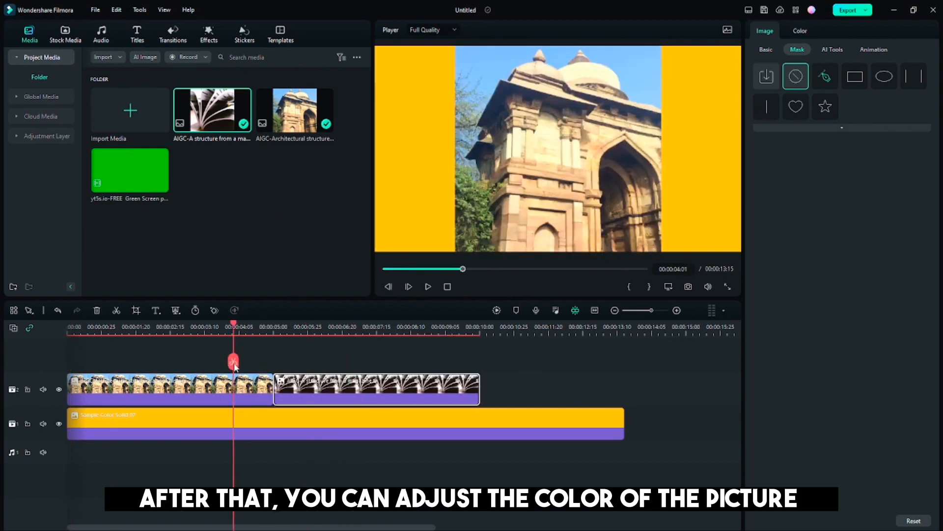
left_click(169, 388)
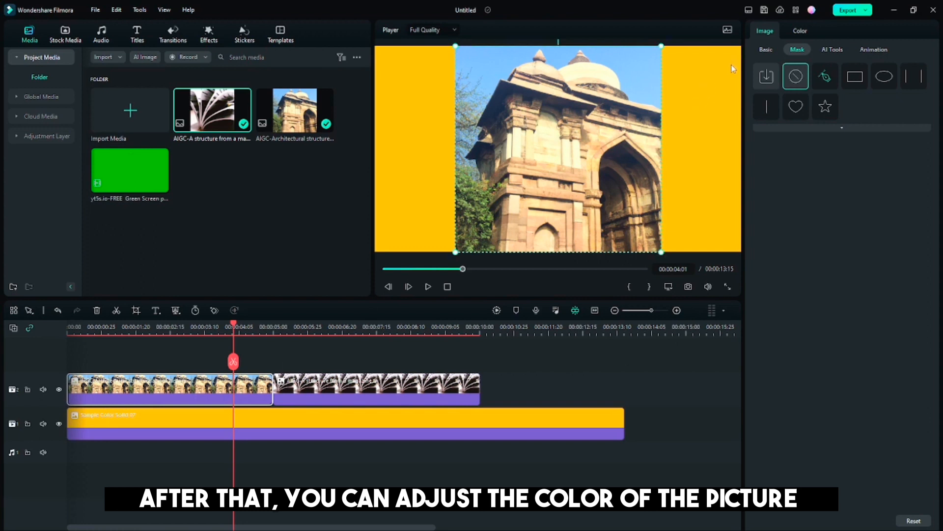
Step: In Color > Basic, warm the temperature, keep tint near neutral, and lower exposure
left_click(766, 49)
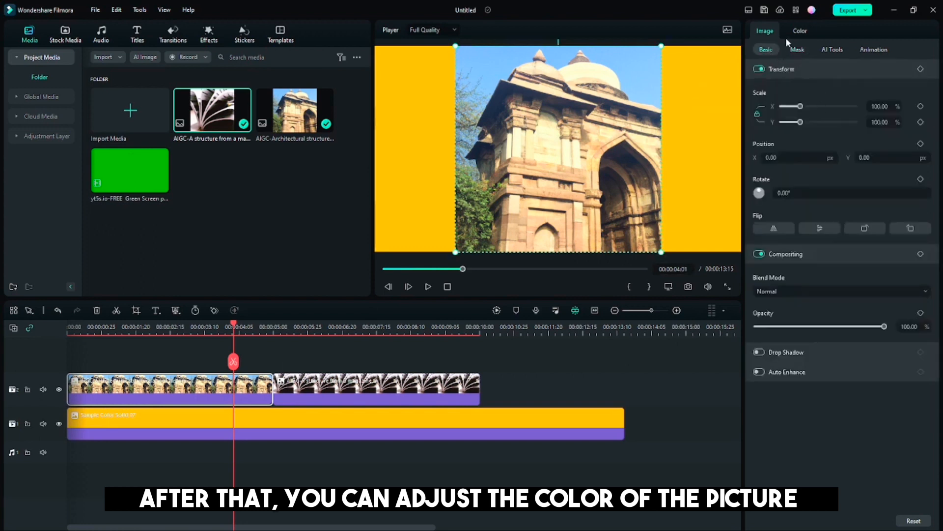
left_click(801, 31)
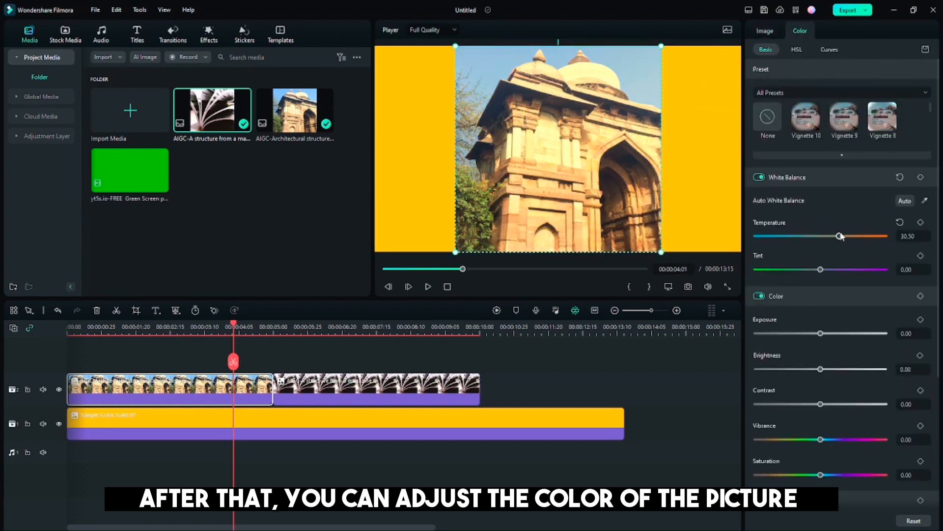
left_click_drag(840, 236, 842, 236)
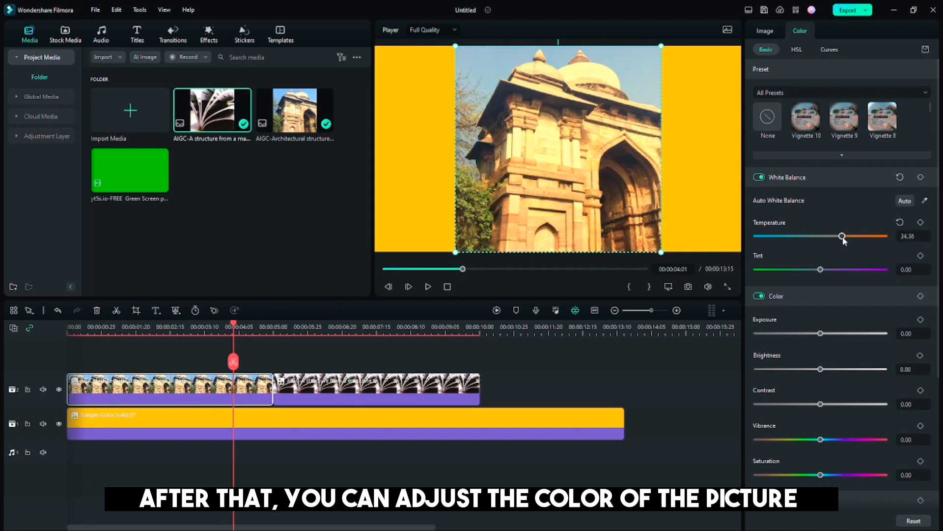
left_click_drag(848, 268, 817, 268)
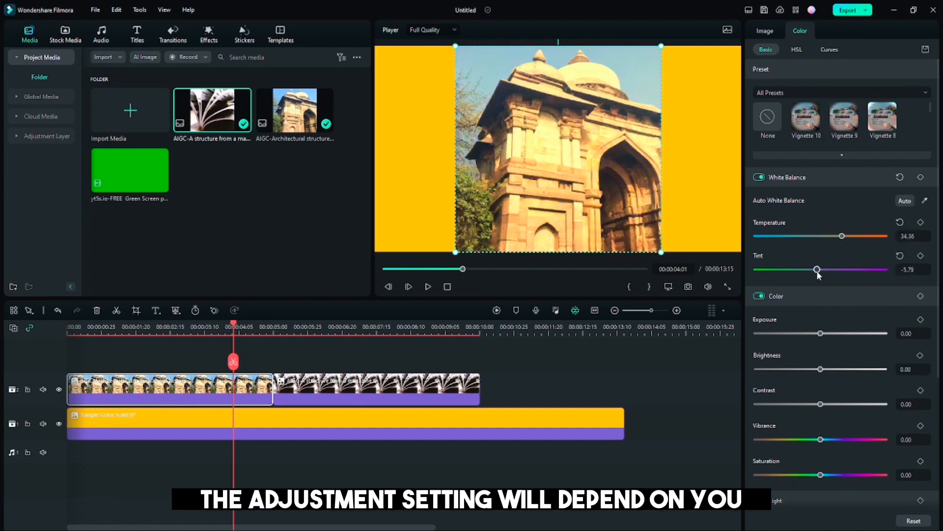
left_click_drag(824, 270, 817, 270)
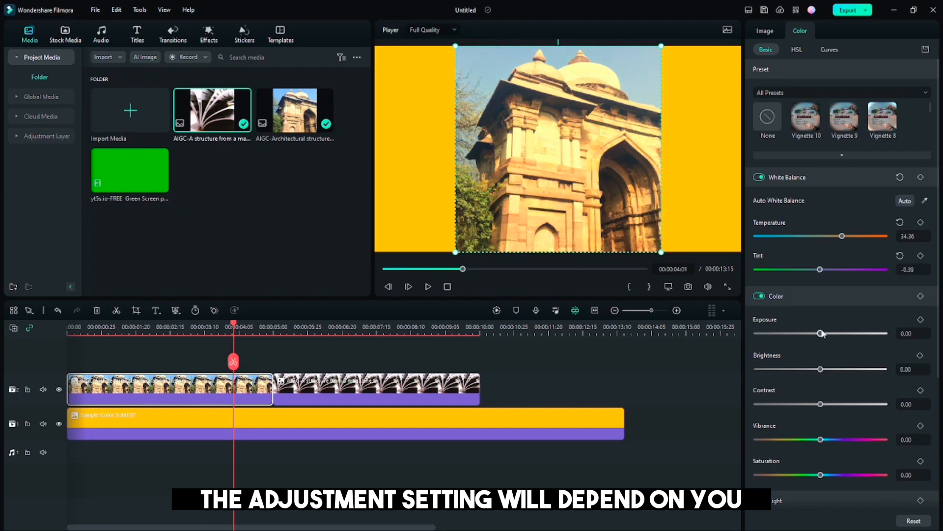
left_click_drag(818, 333, 823, 333)
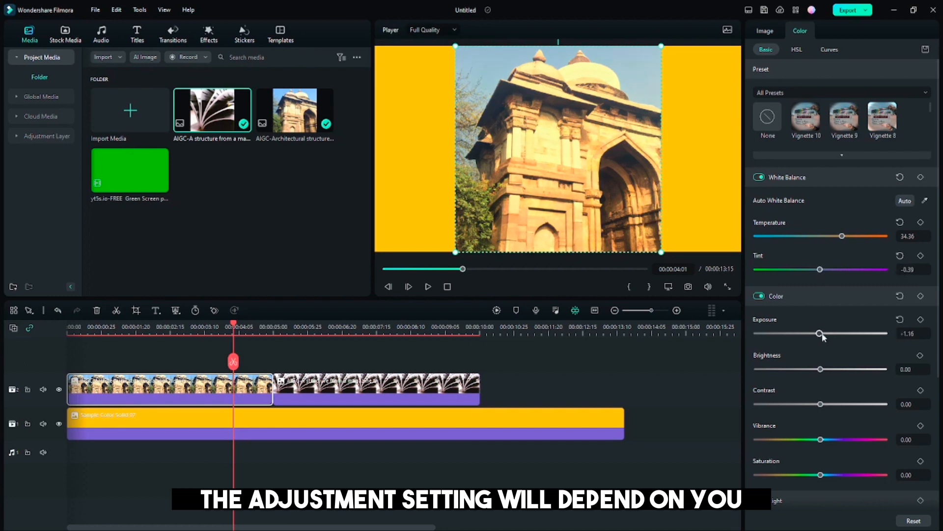
left_click_drag(842, 334, 811, 333)
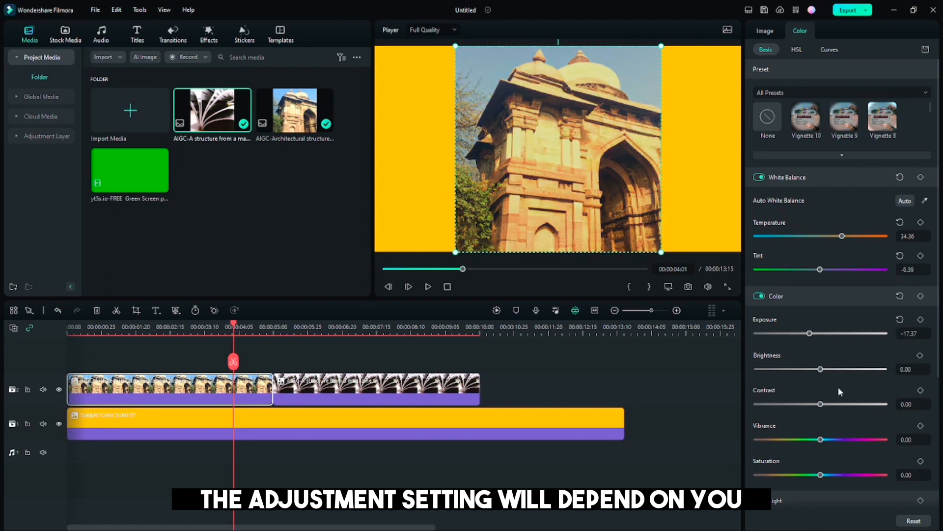
Step: Lower brightness, contrast, saturation and highlights/shadows, and raise vibrance on the building image
left_click_drag(836, 370, 820, 370)
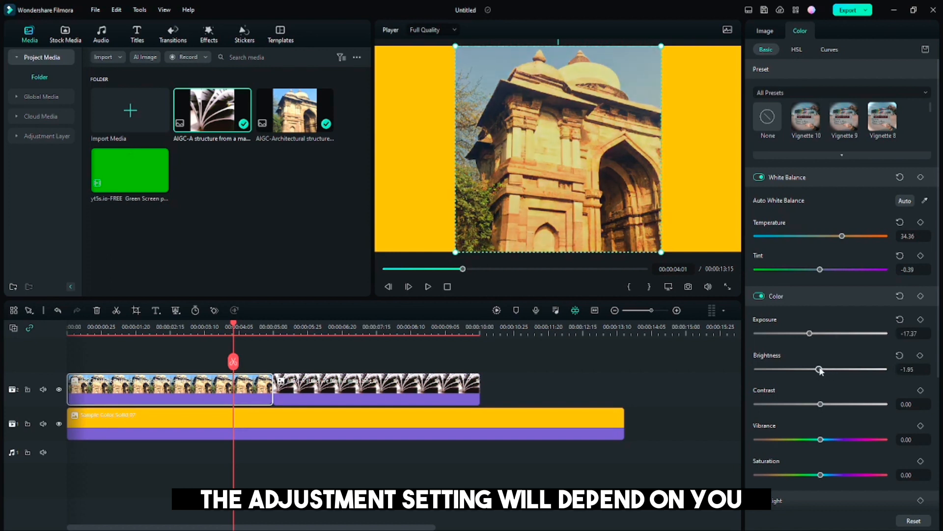
left_click_drag(835, 405, 818, 405)
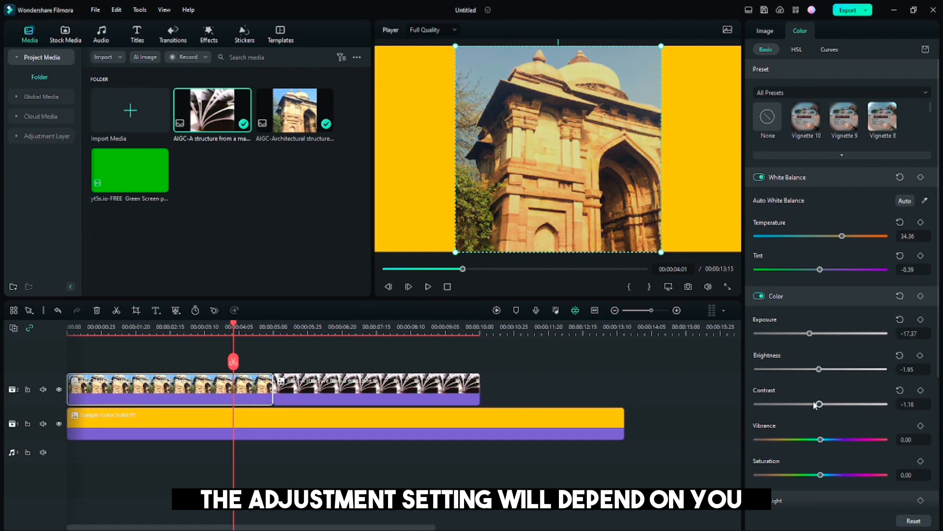
left_click_drag(819, 404, 802, 405)
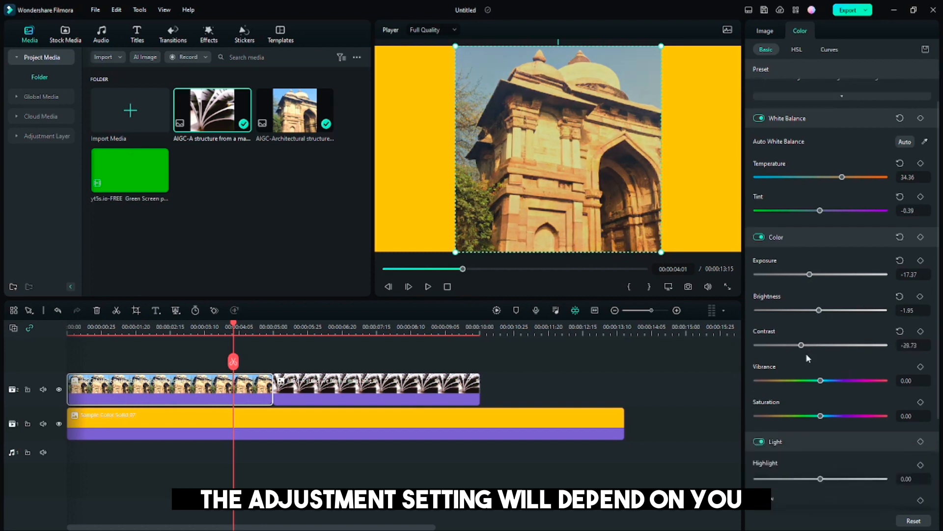
left_click_drag(820, 380, 836, 380)
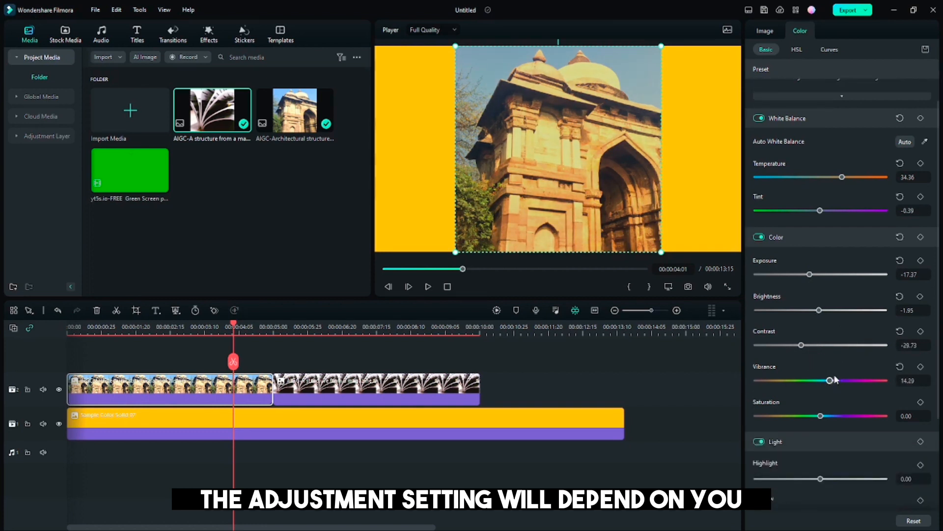
left_click_drag(837, 416, 809, 386)
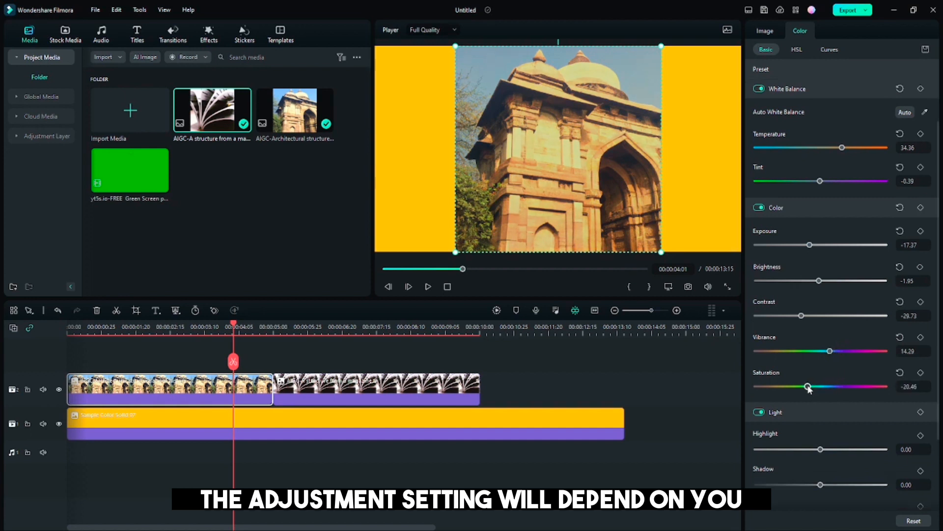
scroll("down", 3)
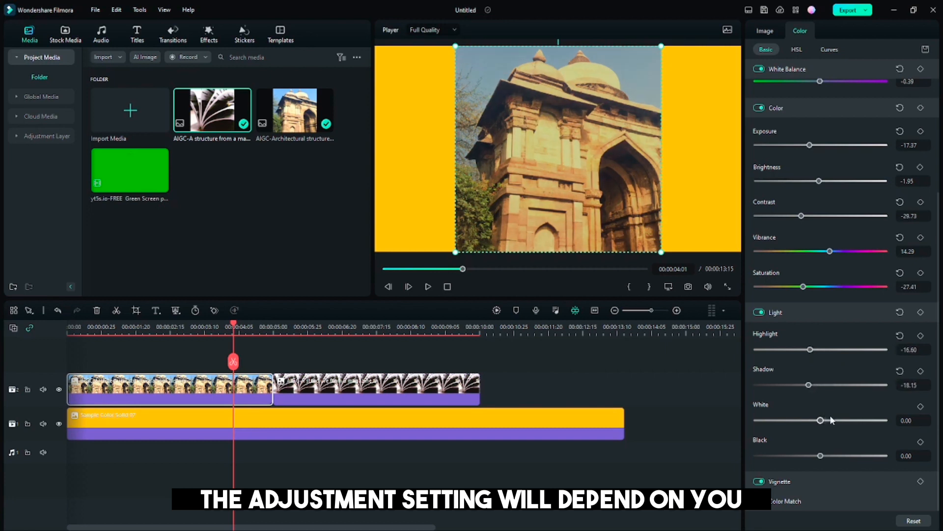
left_click_drag(819, 420, 809, 420)
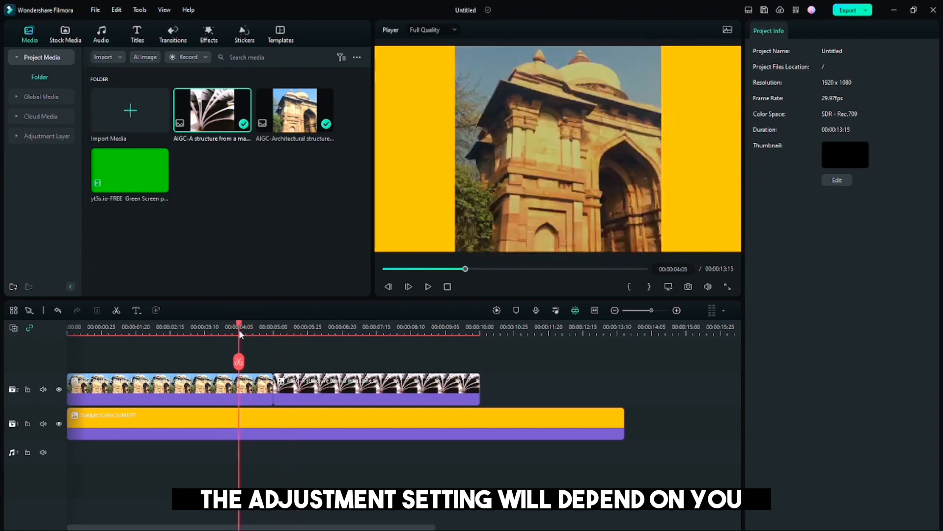
mouse_move(571, 407)
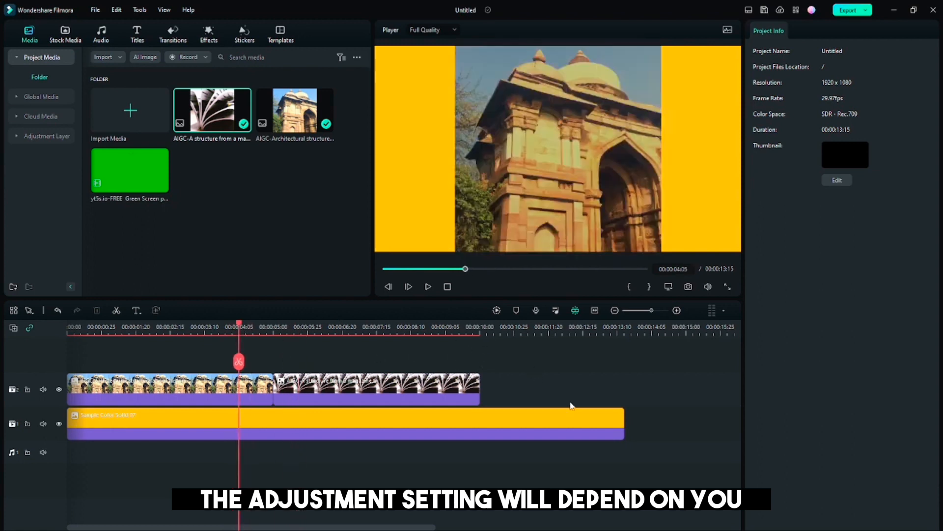